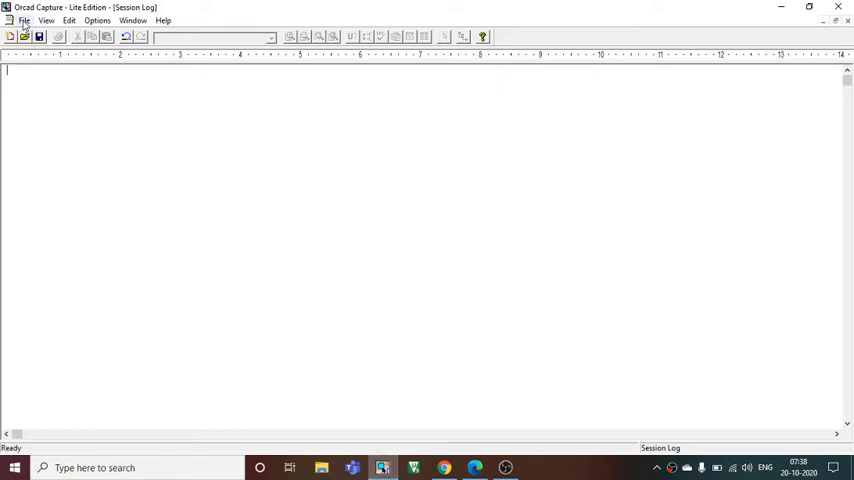
Step: Start a new Analog or Mixed A/D project named flipflop
left_click(23, 20)
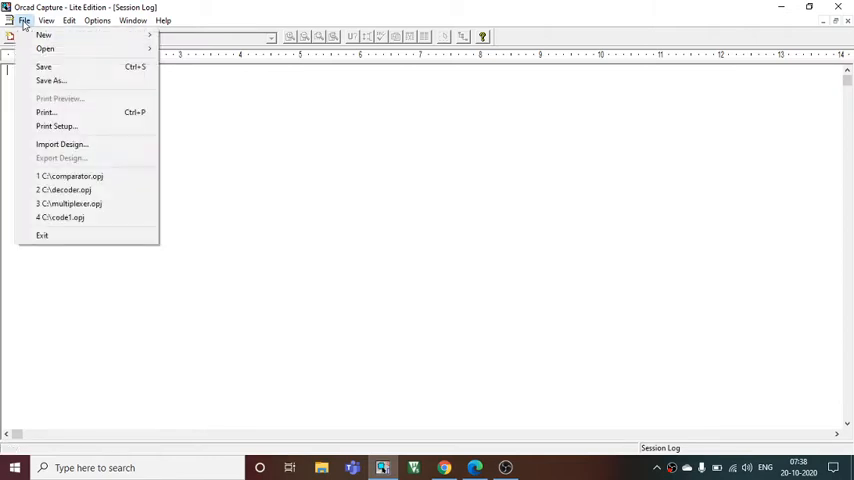
left_click(40, 35)
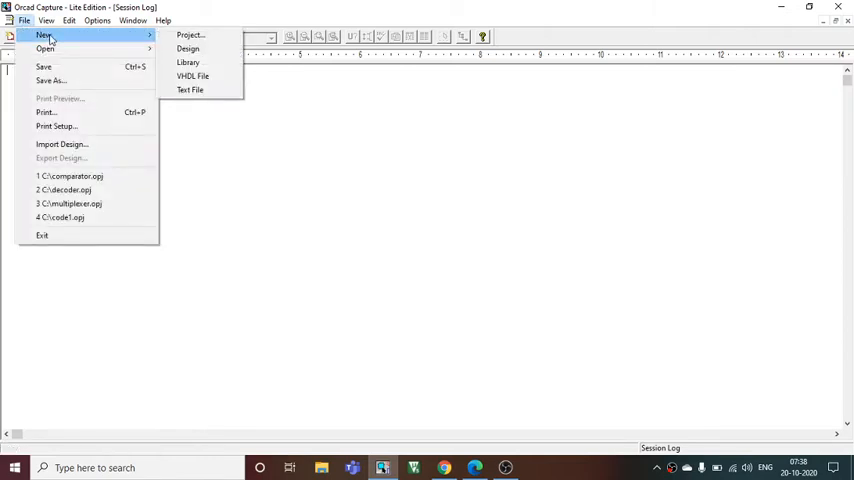
left_click(137, 19)
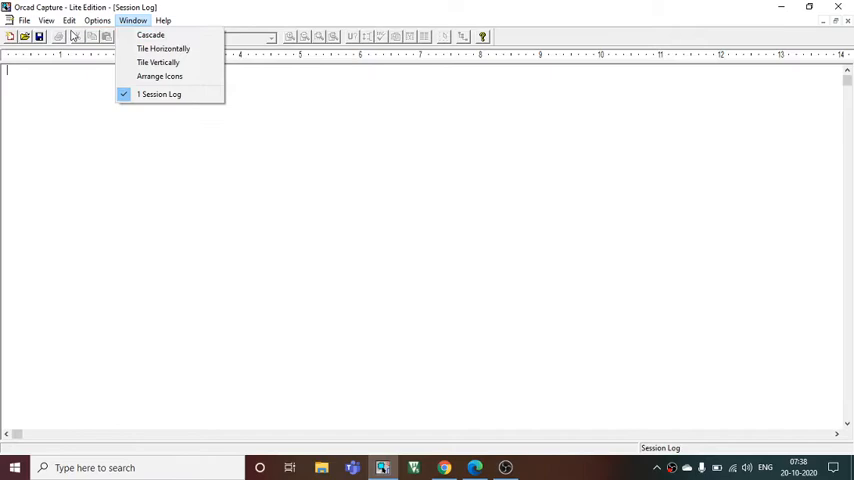
left_click(20, 20)
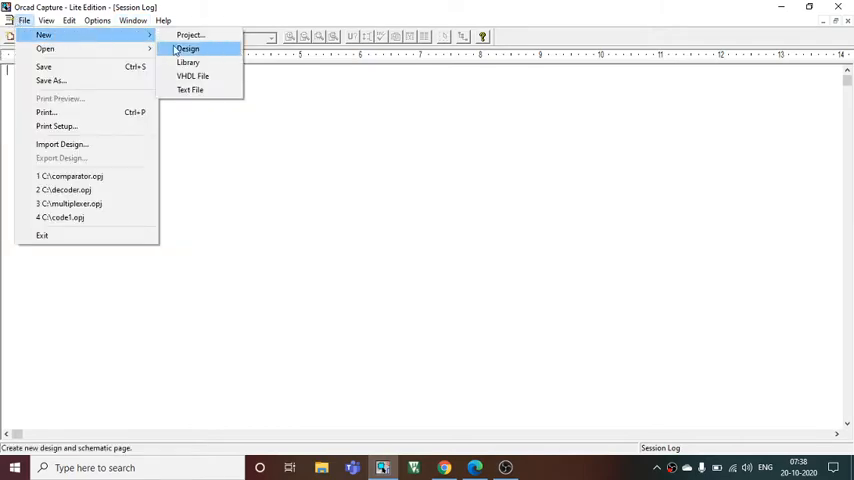
left_click(196, 35)
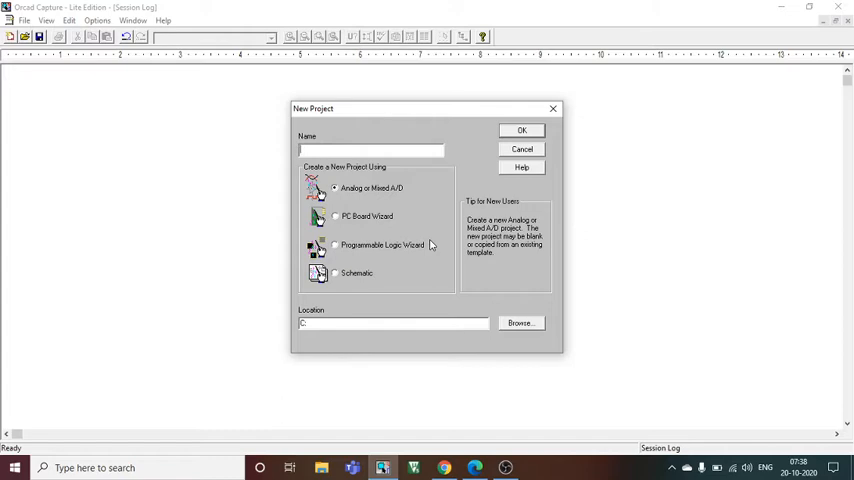
type("flip")
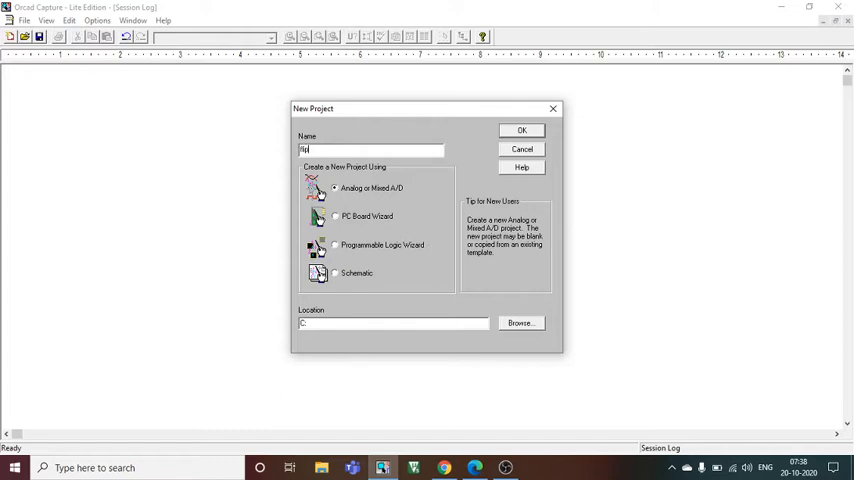
type("flpo")
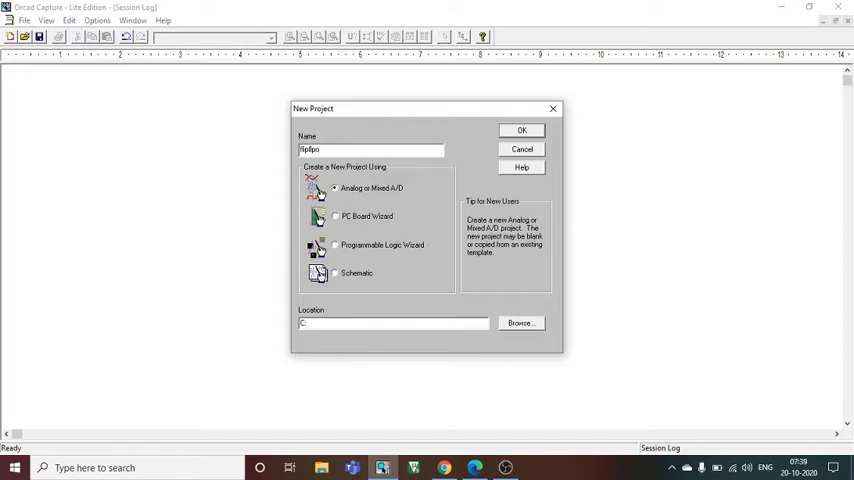
key("BackSpace")
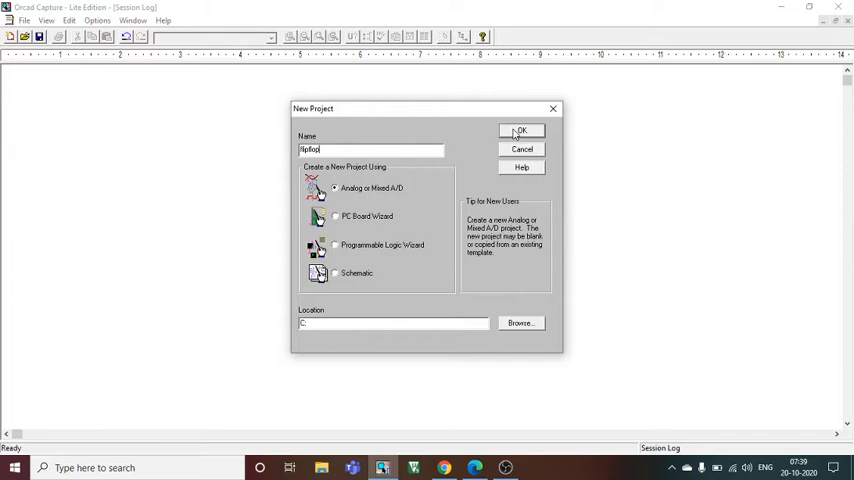
Step: Create the flipflop project and open PAGE1 under flipflop.dsn > SCHEMATIC1
left_click(521, 131)
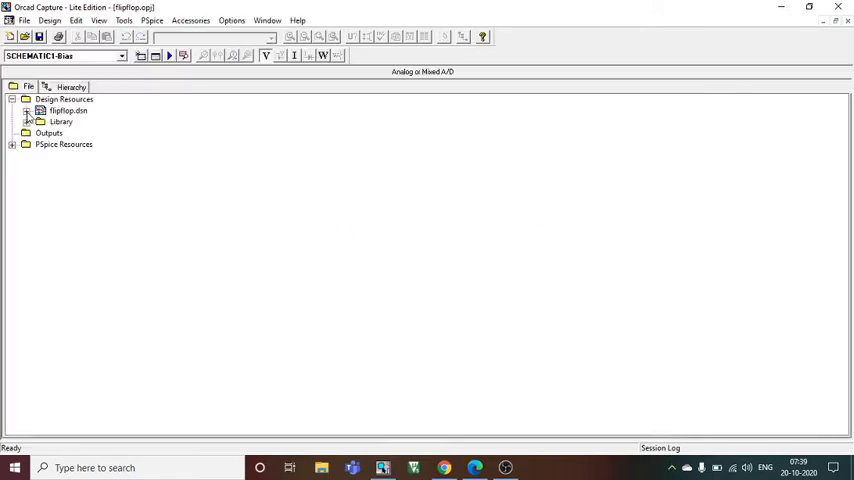
left_click(23, 112)
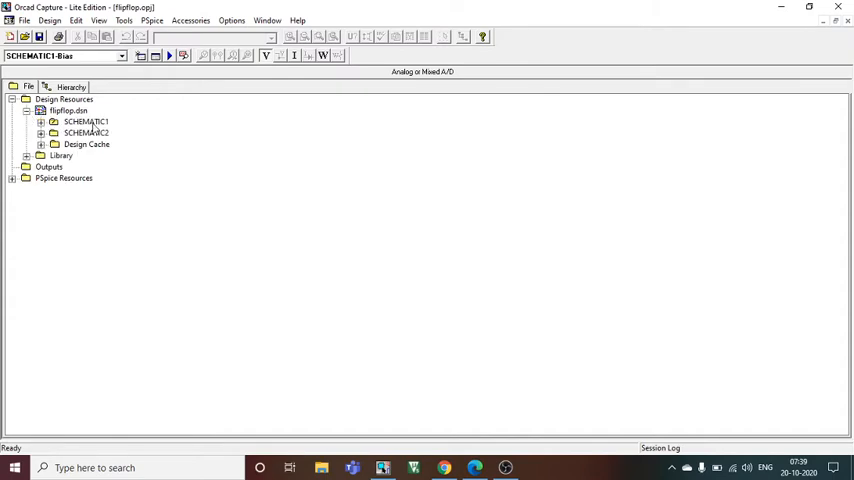
left_click(42, 121)
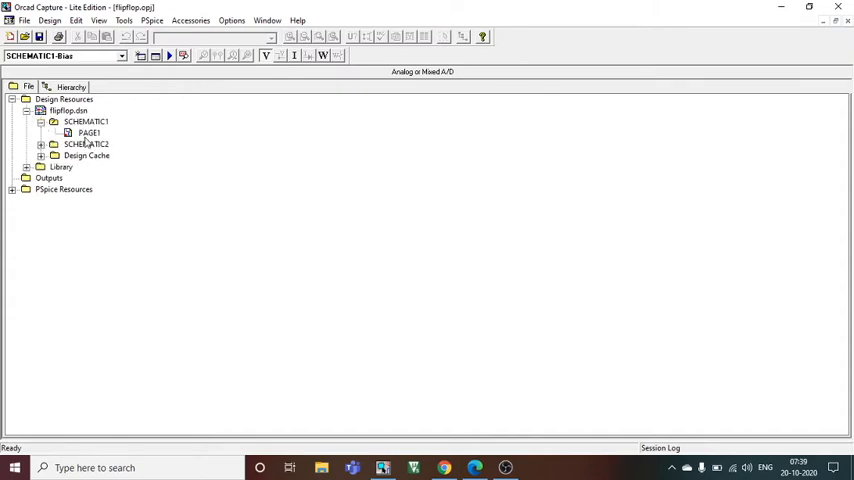
double_click(78, 132)
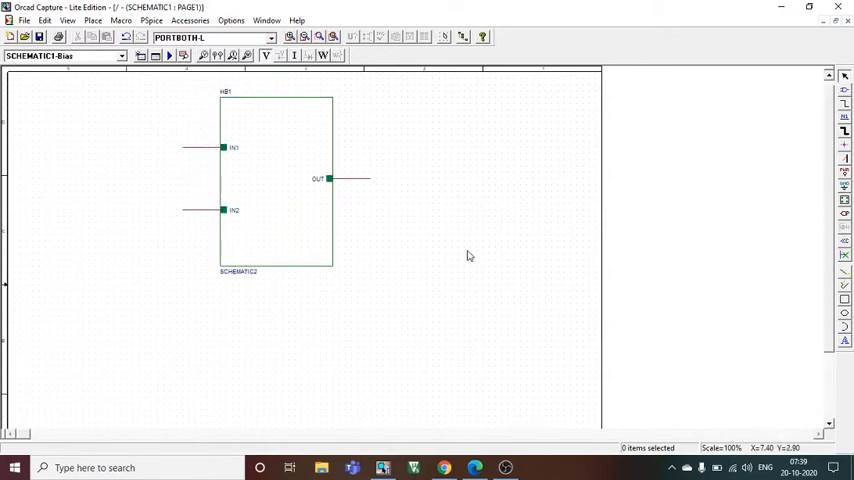
mouse_move(359, 286)
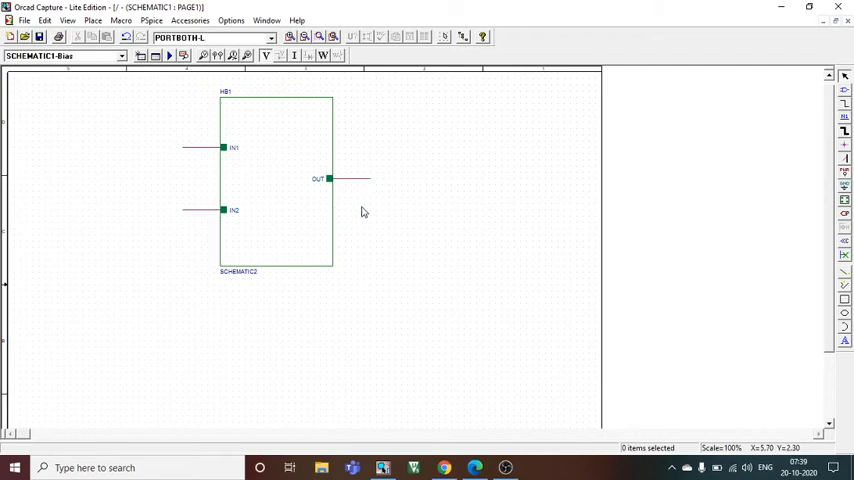
mouse_move(364, 235)
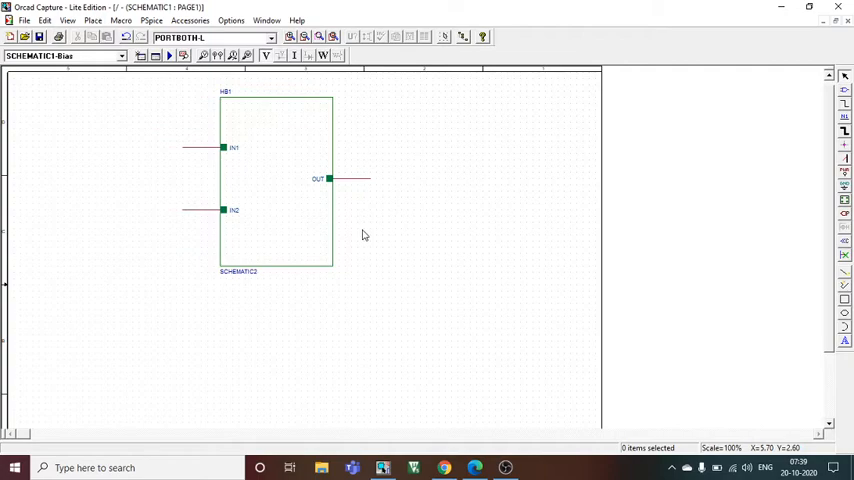
mouse_move(222, 148)
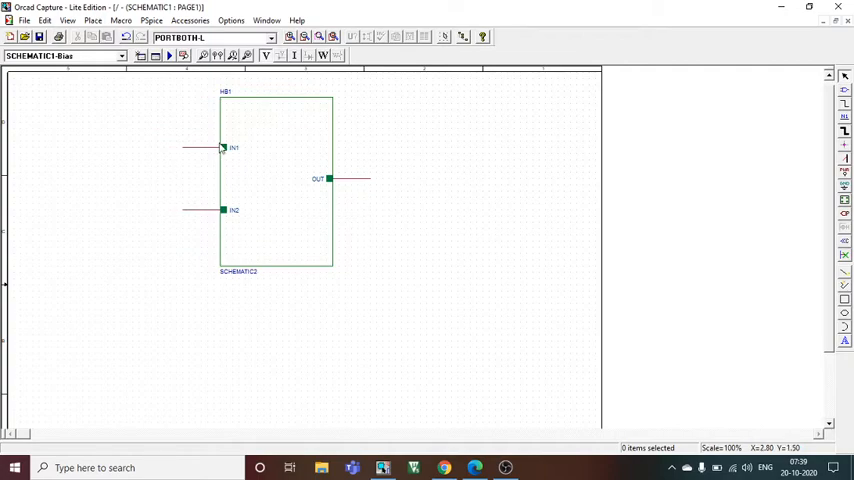
mouse_move(227, 180)
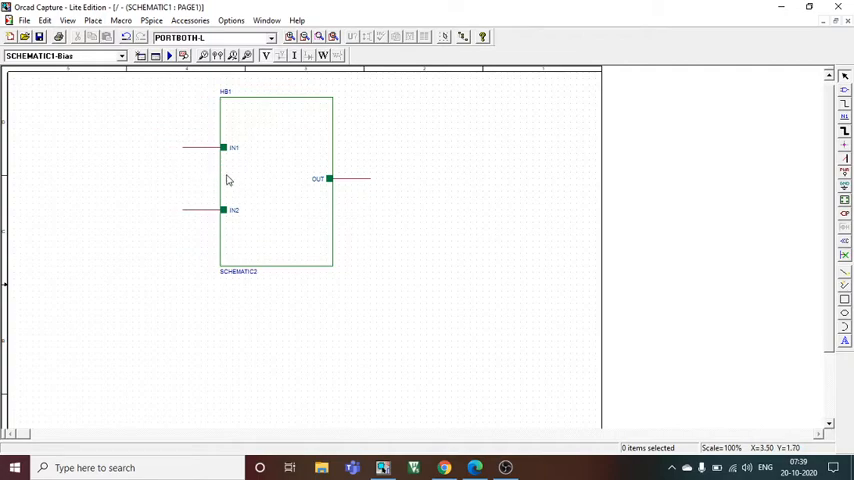
mouse_move(350, 179)
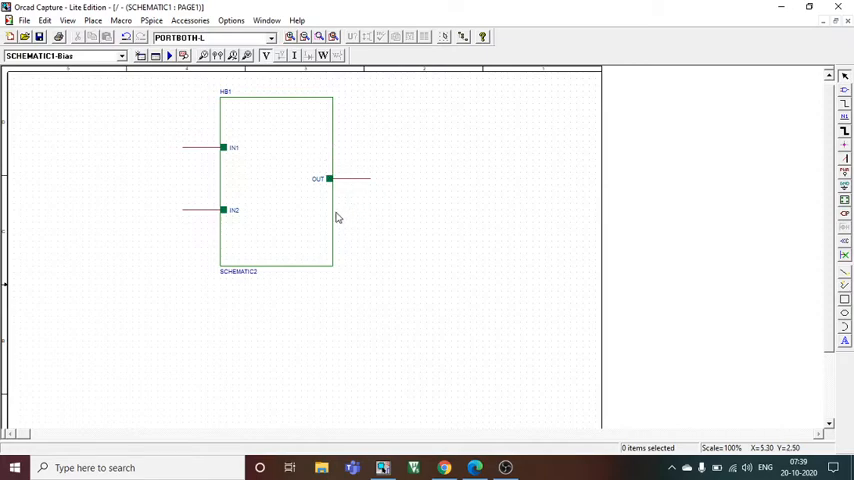
mouse_move(208, 257)
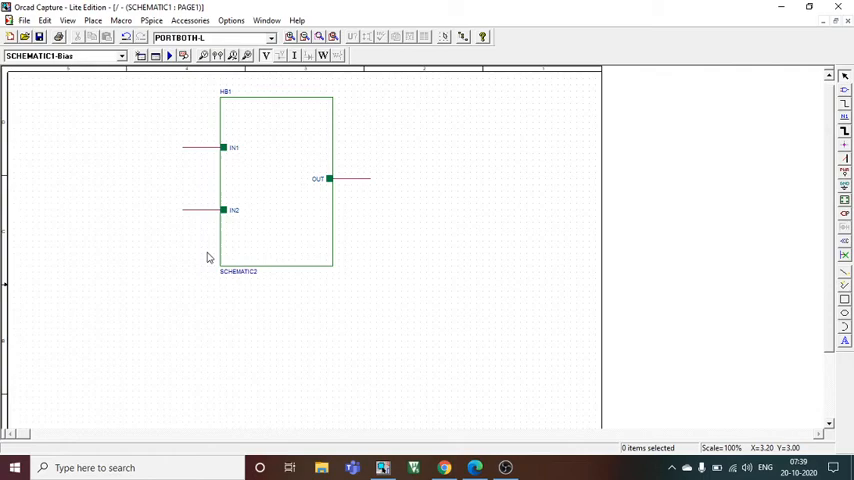
mouse_move(275, 185)
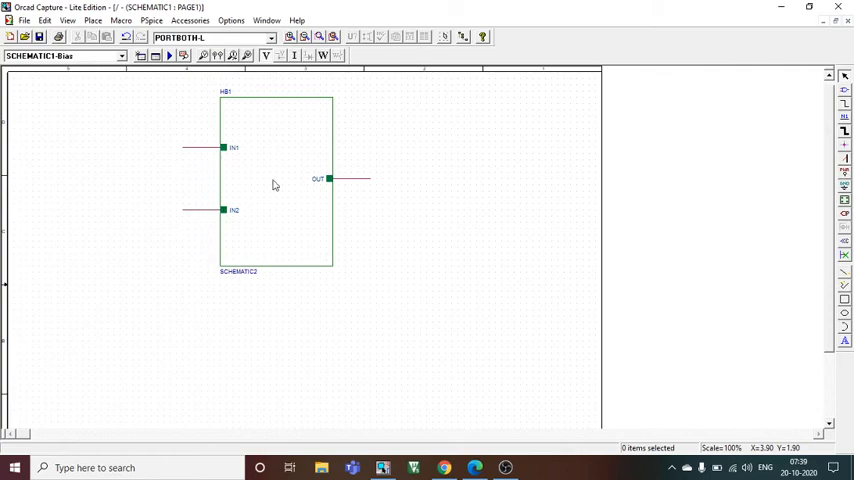
Step: Add a pin named clock to block HB1 between IN1 and IN2
left_click(272, 184)
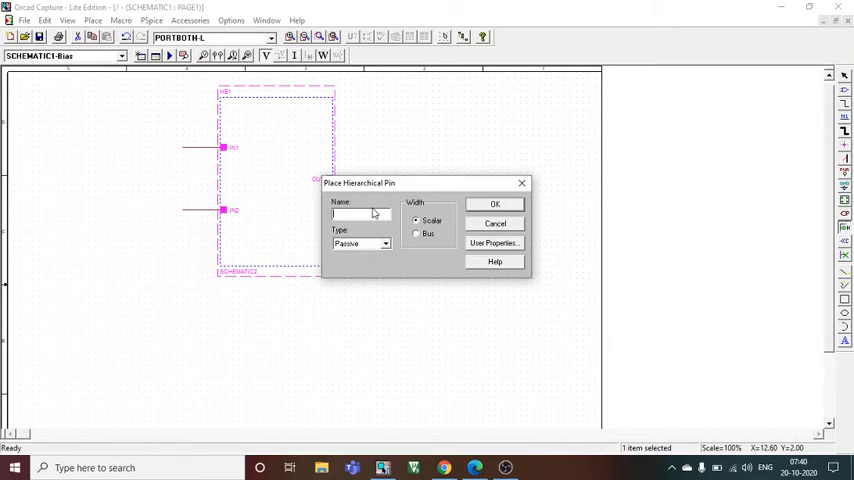
type("clock")
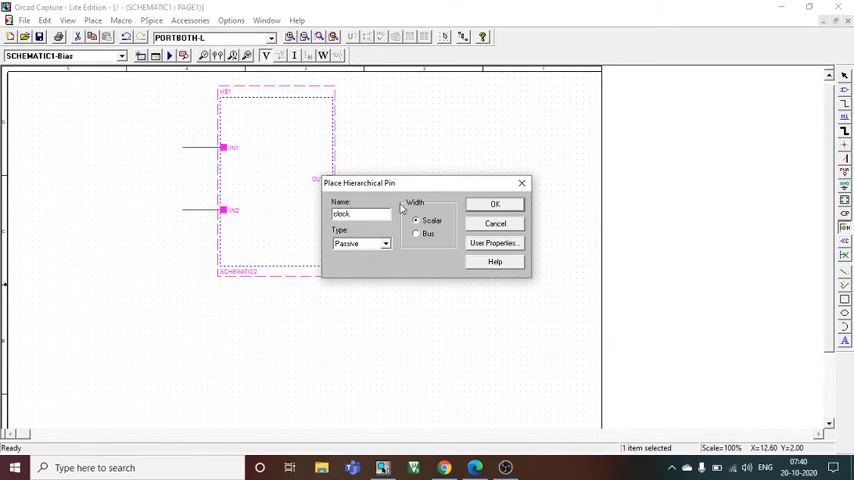
left_click(495, 204)
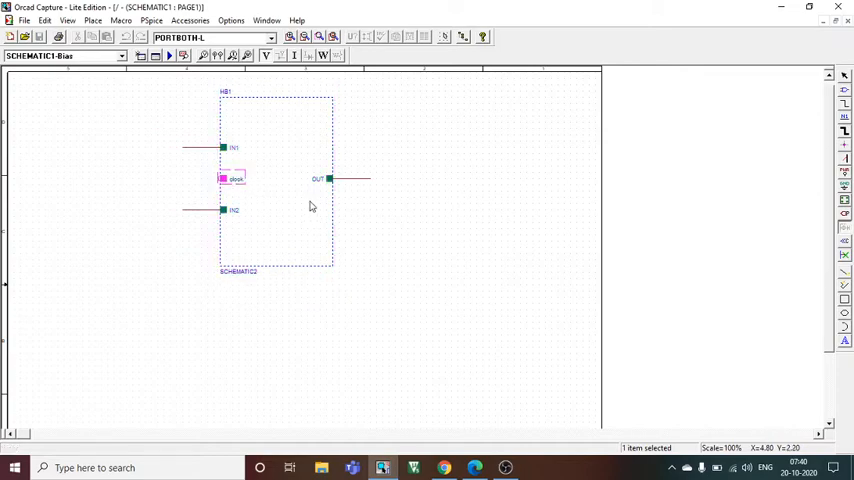
mouse_move(320, 215)
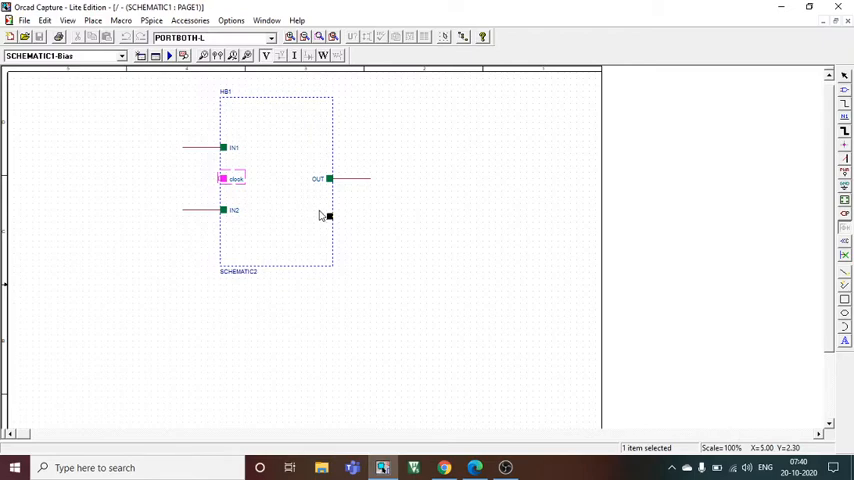
mouse_move(358, 217)
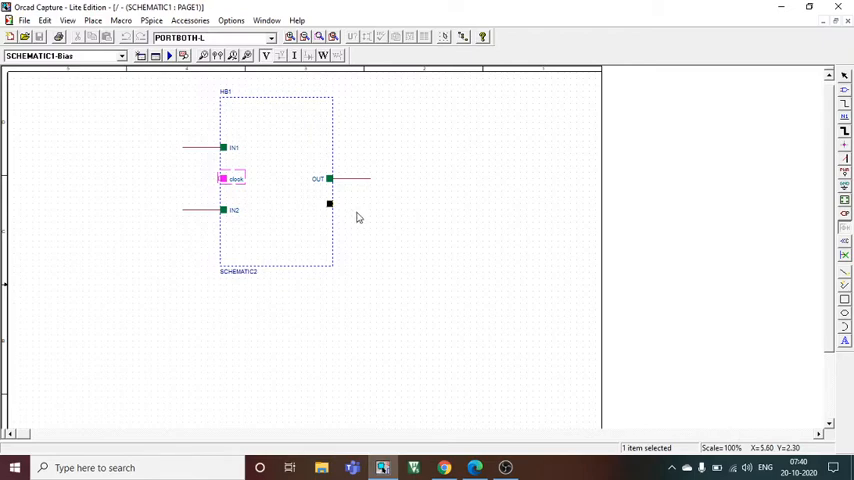
right_click(358, 213)
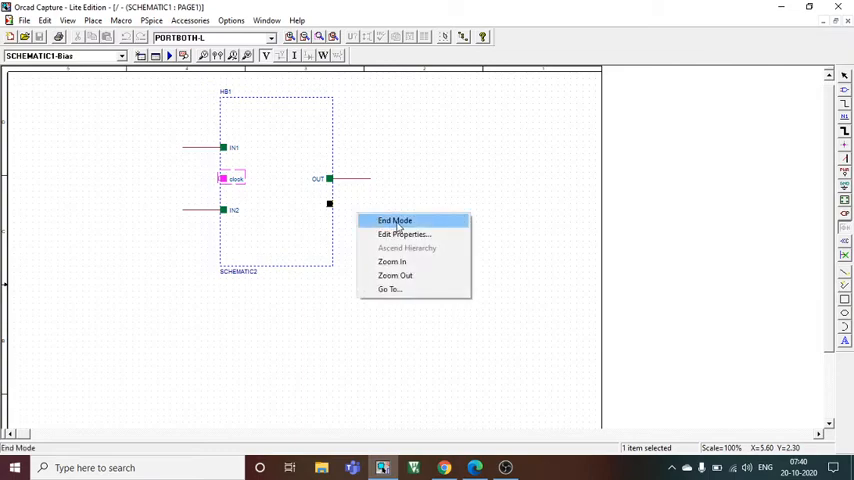
left_click(394, 220)
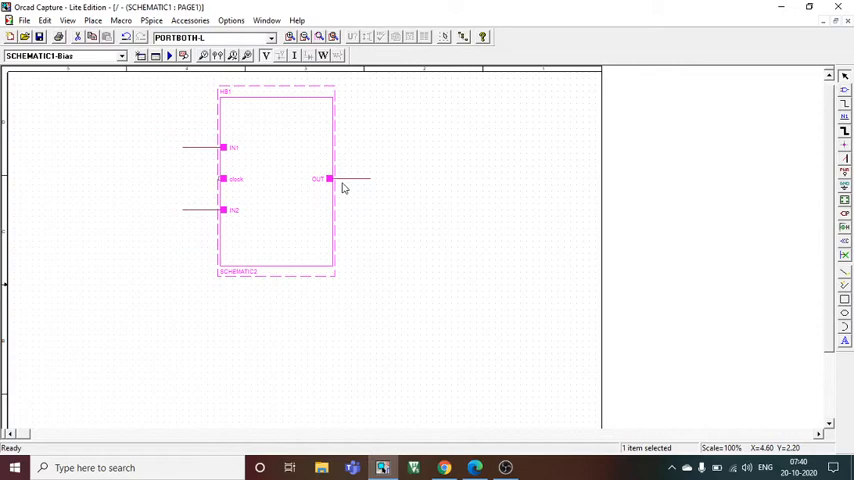
Step: Add a fifth pin out1 below OUT on HB1 and wire the clock pin
left_click(845, 227)
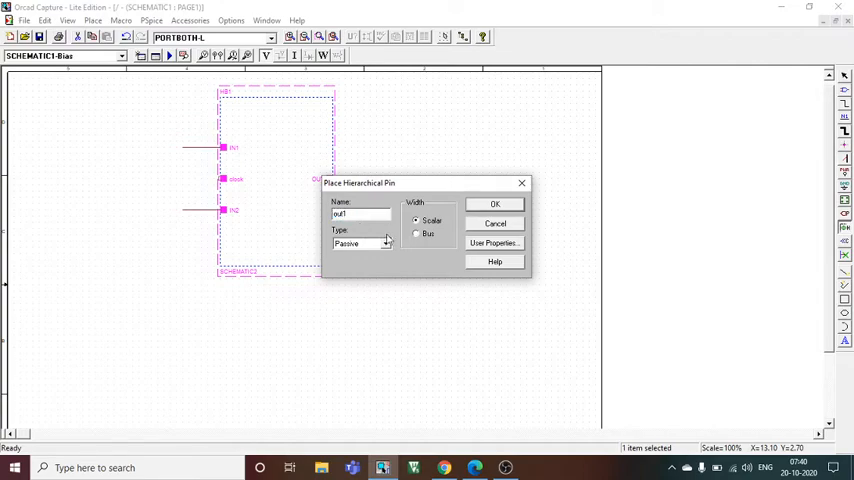
left_click(495, 204)
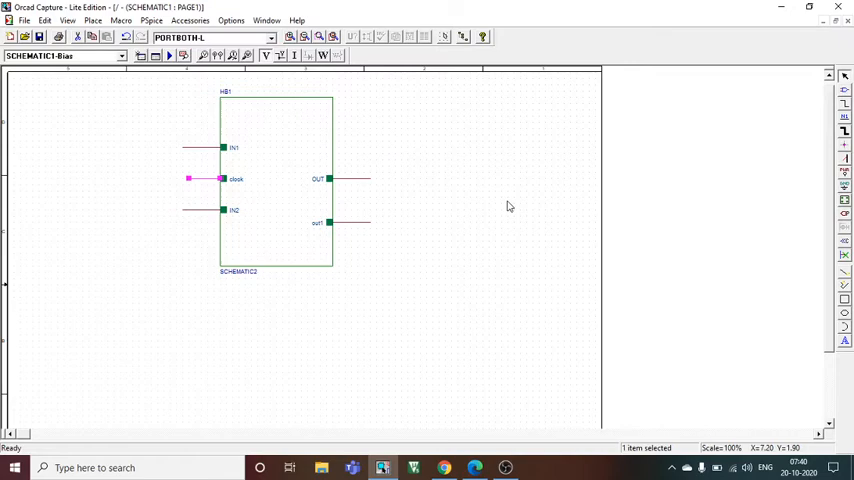
left_click(639, 228)
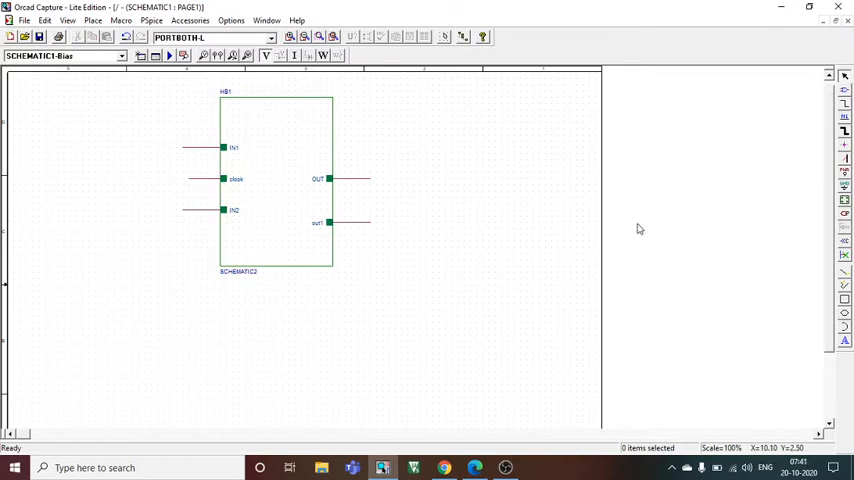
mouse_move(813, 137)
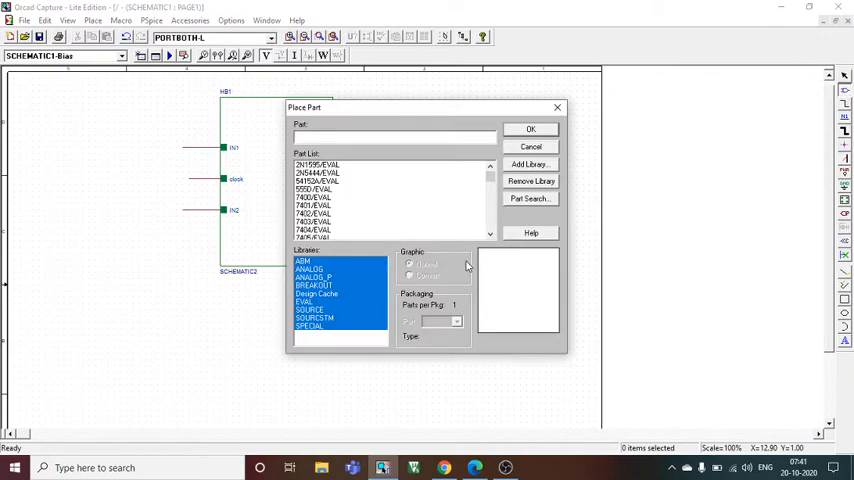
Step: Choose the DigClock source from the SOURCE part library
left_click(307, 311)
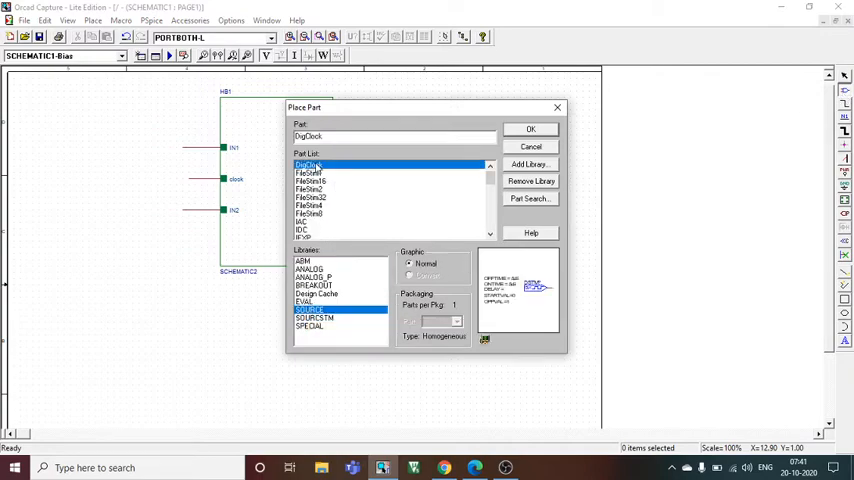
left_click(530, 128)
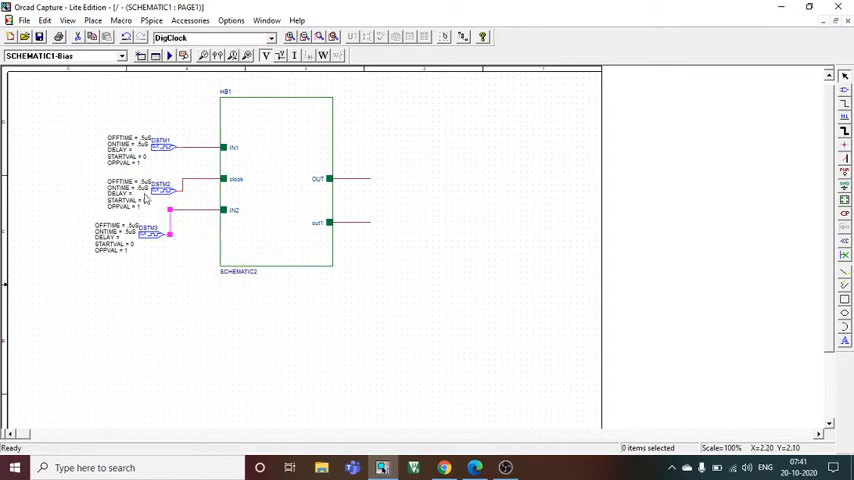
mouse_move(145, 200)
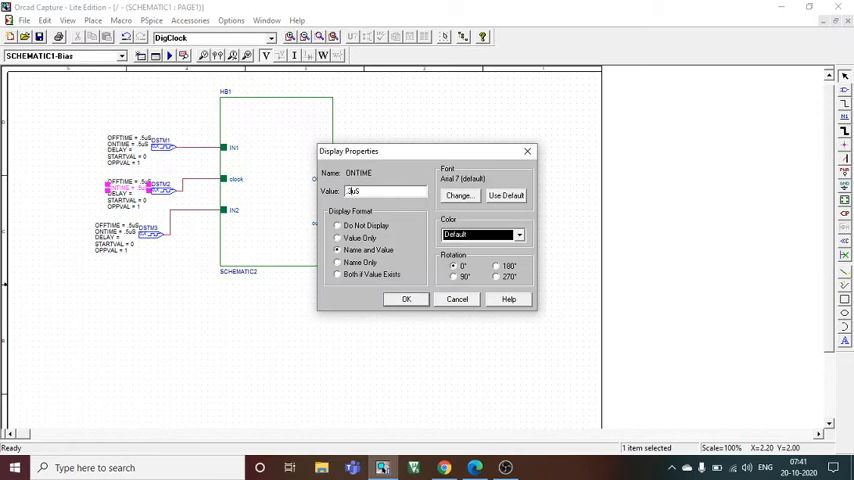
Step: Confirm DSTM2's new ONTIME and DSTM3's OFFTIME of .2uS
left_click(405, 298)
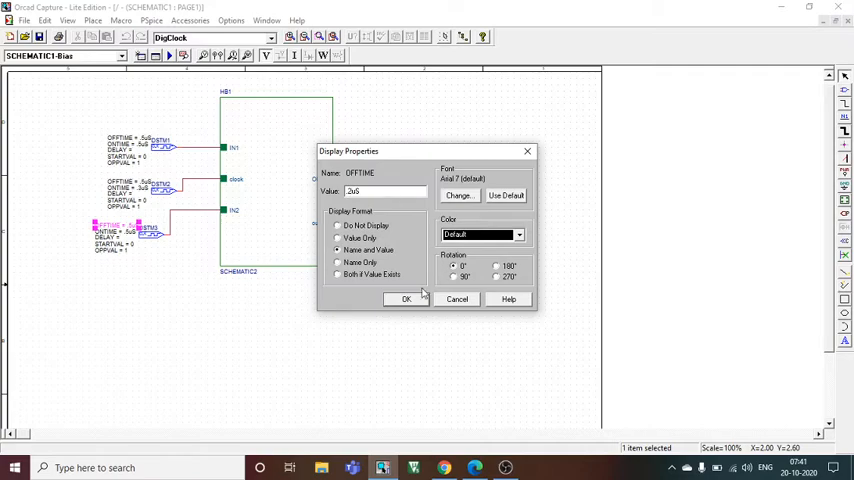
left_click(405, 298)
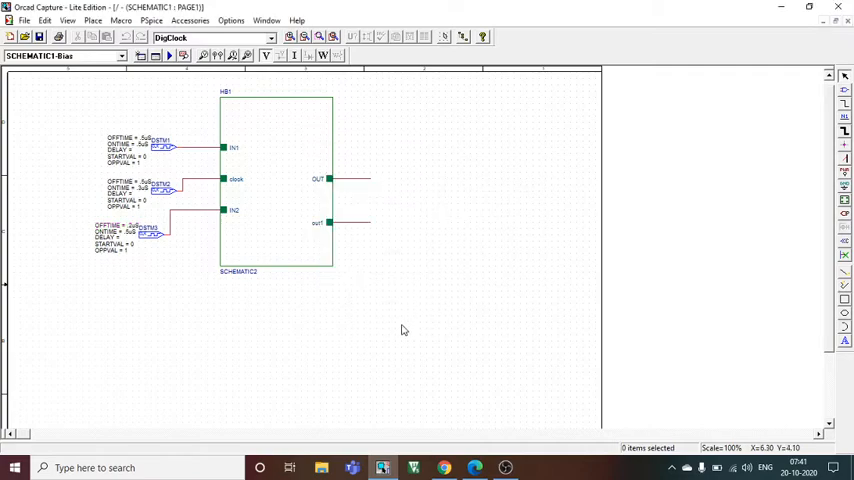
mouse_move(503, 65)
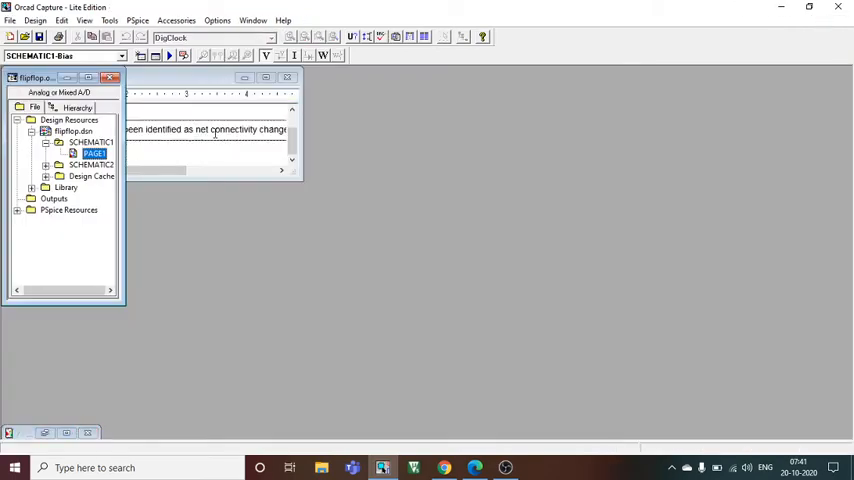
Step: Expand SCHEMATIC2 and open its PAGE1 to view HB1's inner schematic
left_click(44, 163)
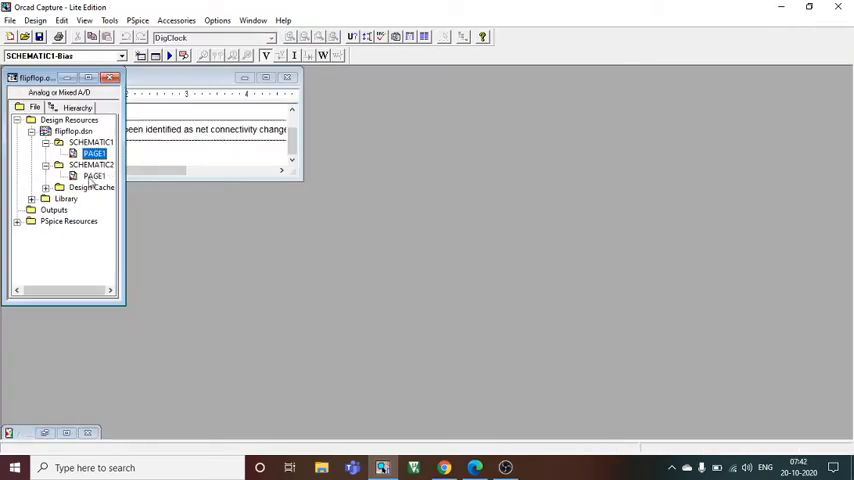
double_click(82, 175)
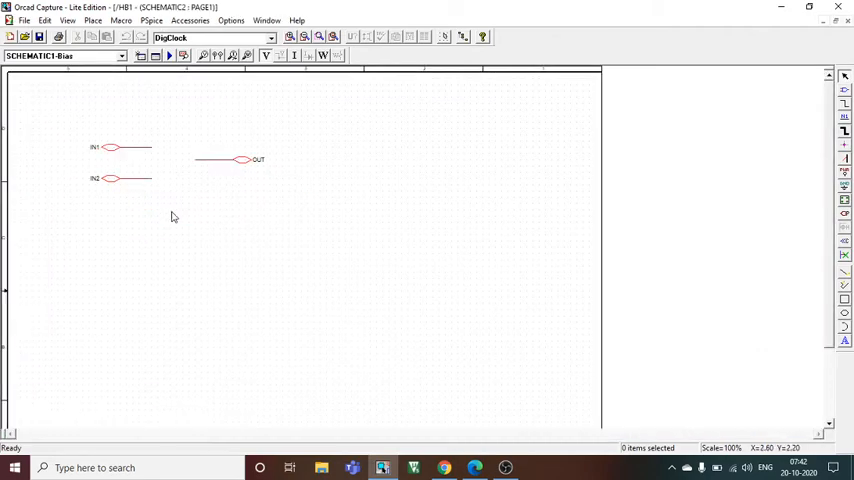
mouse_move(844, 96)
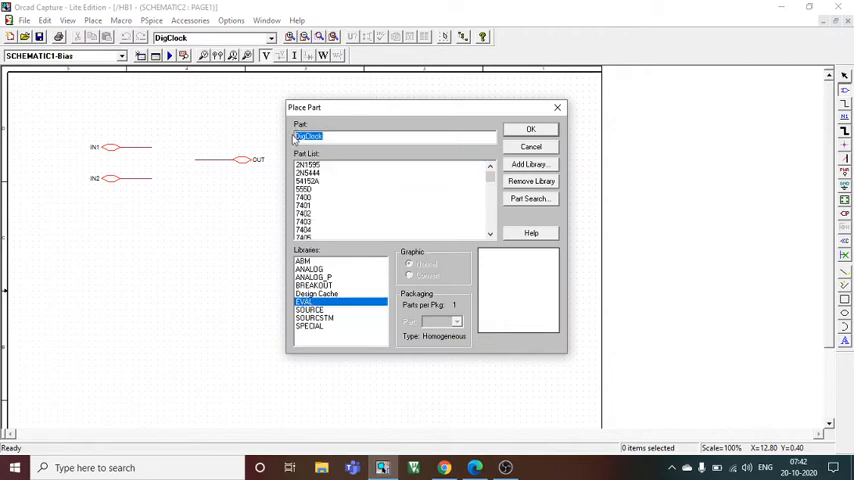
Step: Place four 7400 NAND gates, U1A to U4A, on the page
left_click(305, 198)
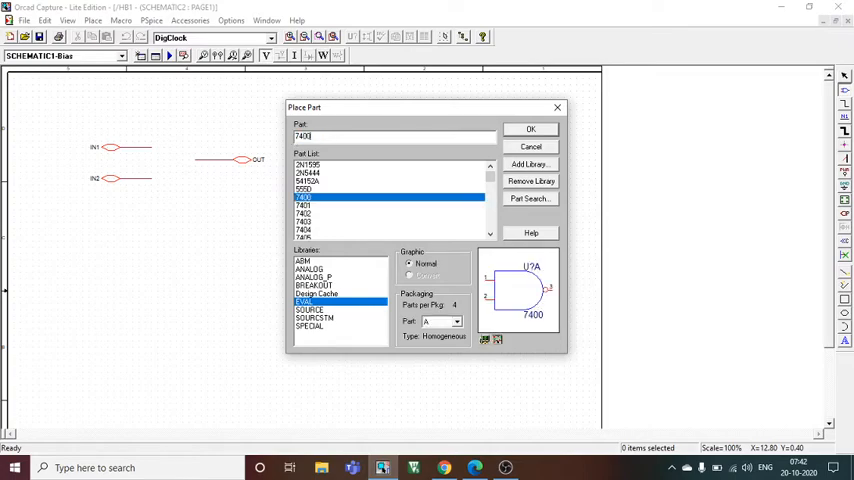
left_click(531, 128)
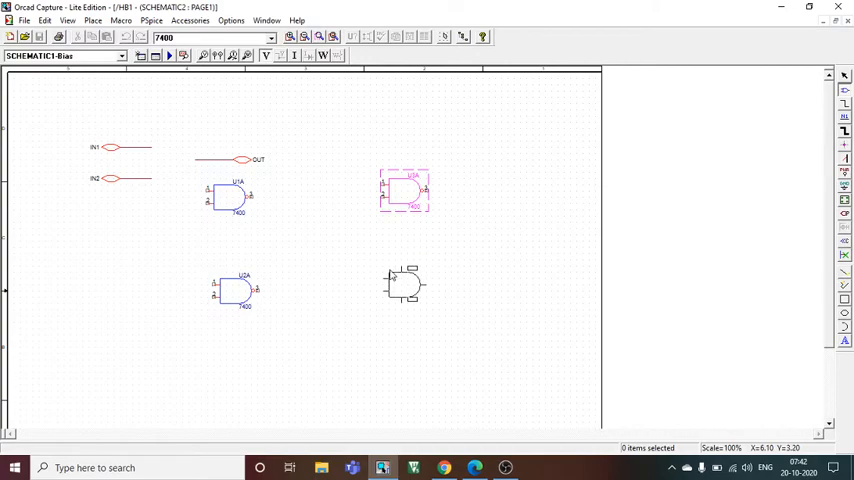
right_click(405, 285)
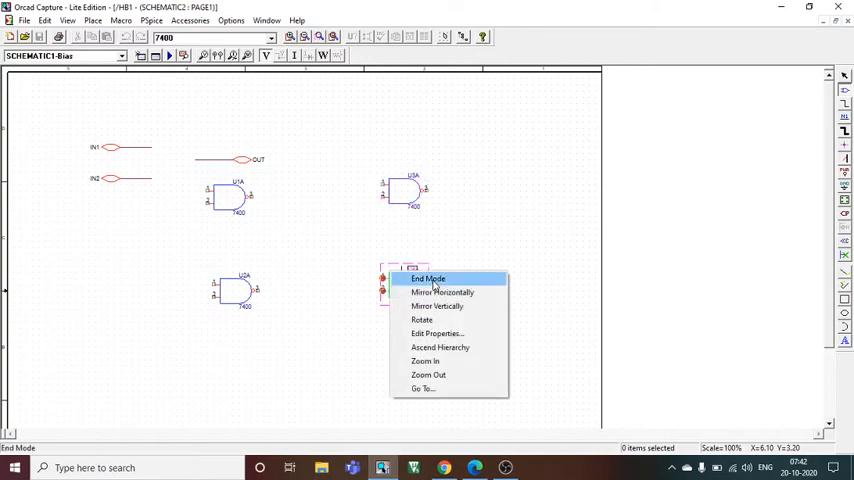
left_click(428, 278)
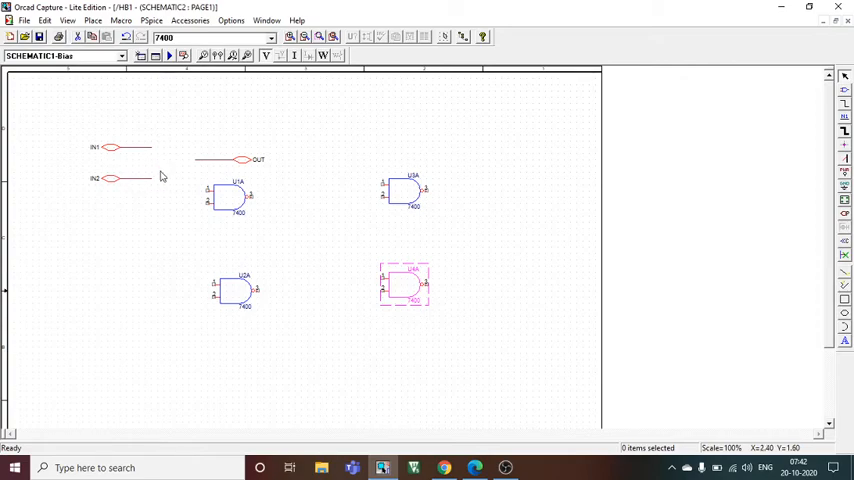
mouse_move(132, 189)
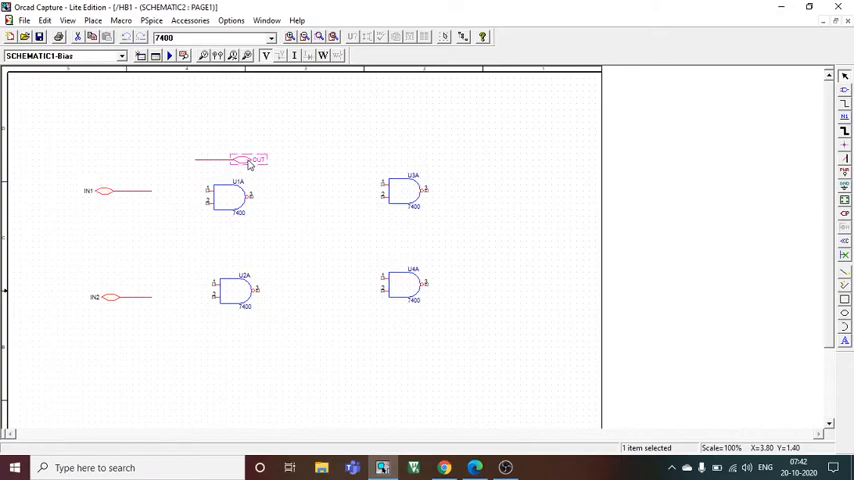
Step: Move the OUT port to the right of gate U3A
left_click_drag(250, 160, 490, 185)
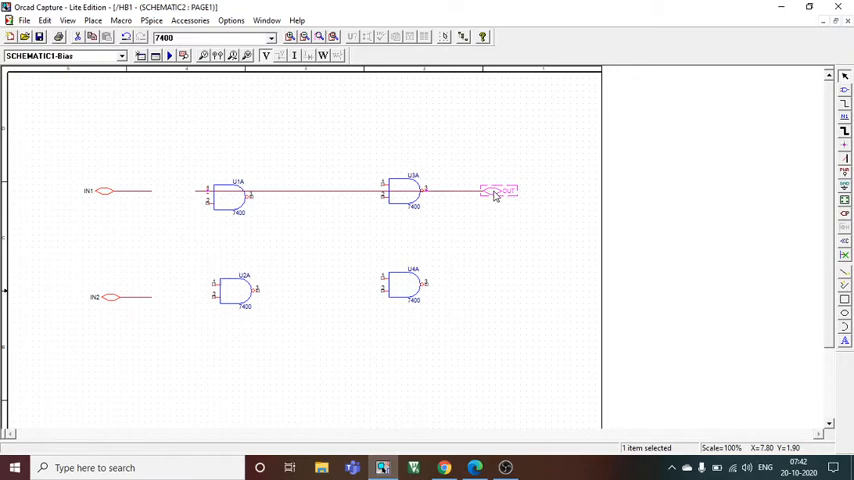
left_click(359, 197)
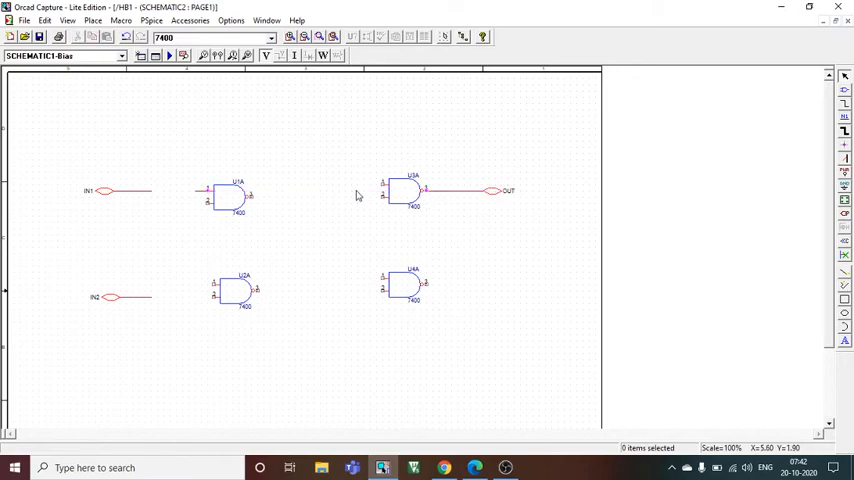
mouse_move(463, 197)
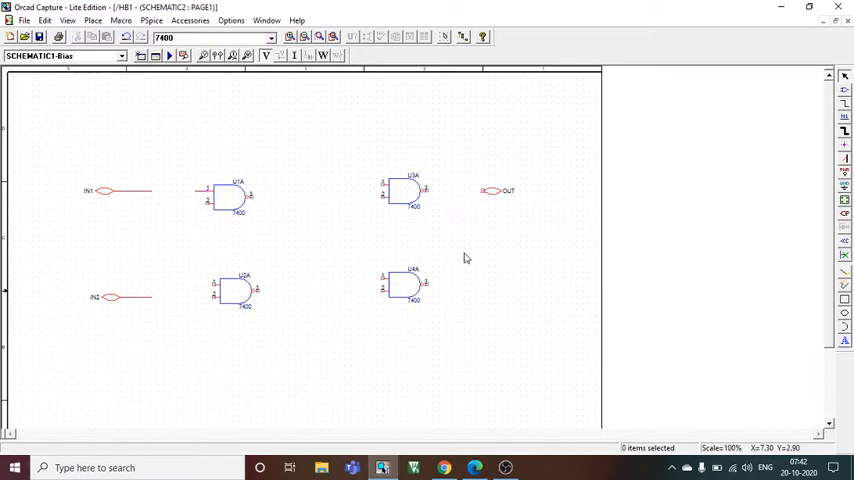
mouse_move(512, 240)
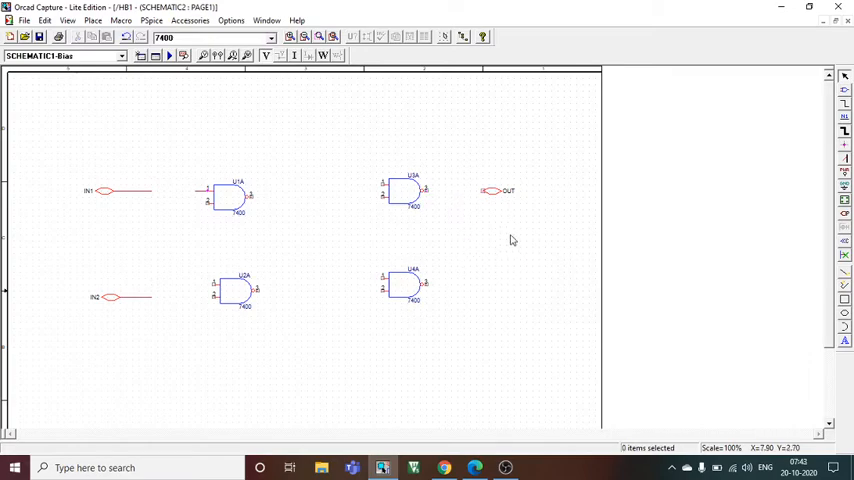
mouse_move(440, 280)
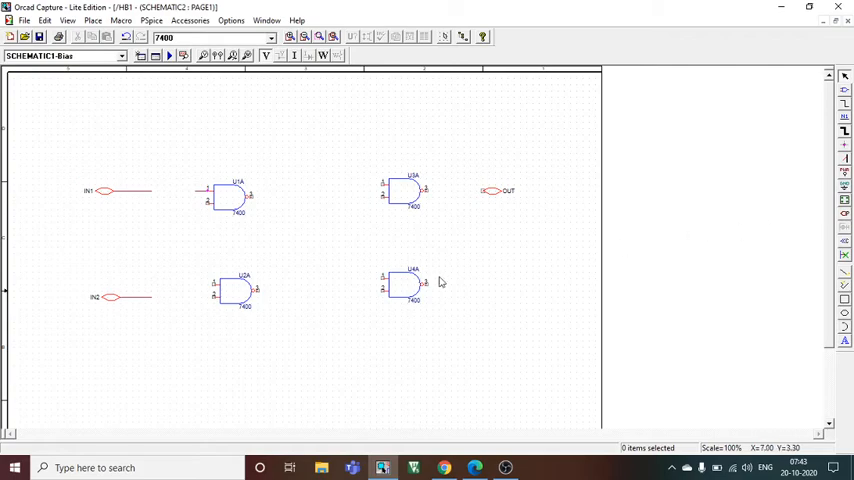
mouse_move(511, 276)
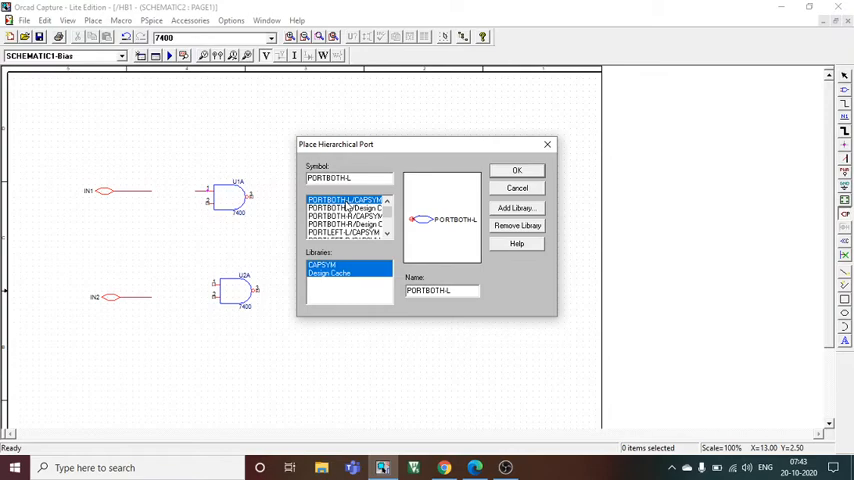
Step: Place a bidirectional port below OUT and name it out1
left_click(516, 169)
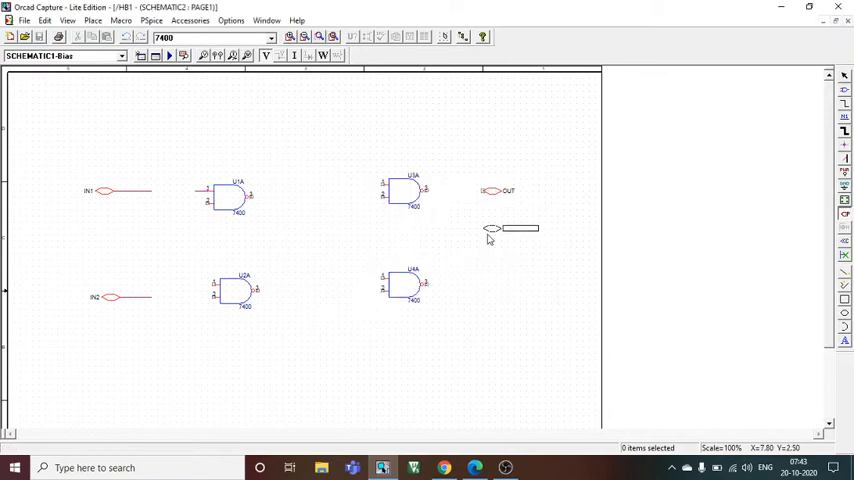
left_click_drag(510, 228, 510, 285)
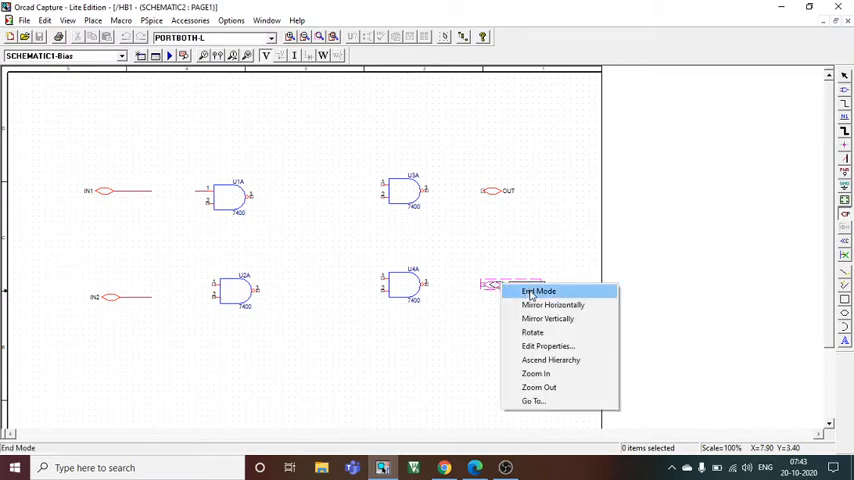
left_click(545, 345)
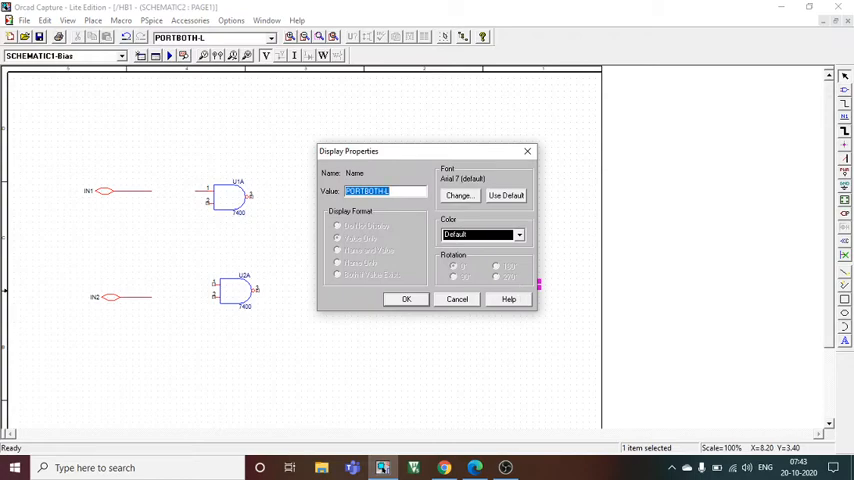
type("out1")
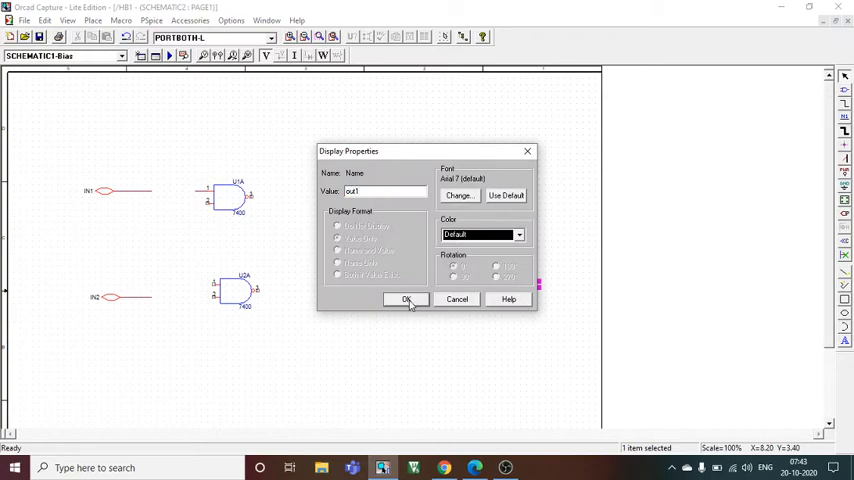
left_click(405, 299)
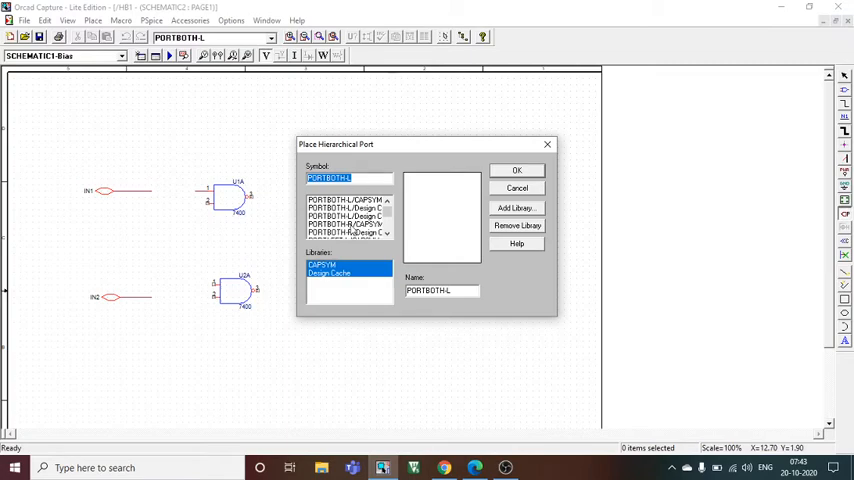
Step: Add a PORTBOTH-R port named clock between IN1 and IN2
left_click(345, 224)
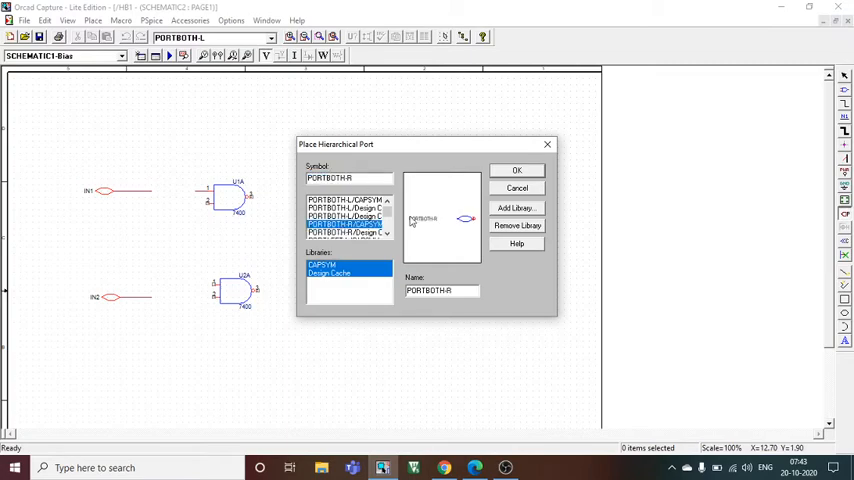
left_click(516, 169)
type("clock")
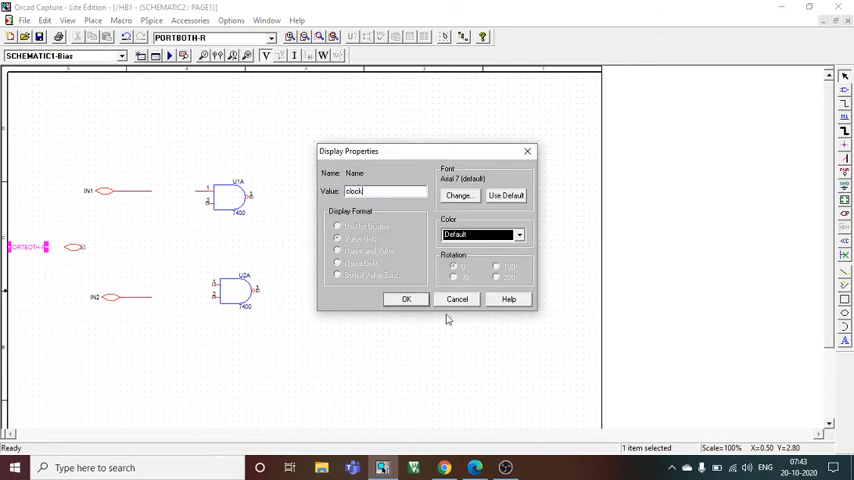
left_click(405, 299)
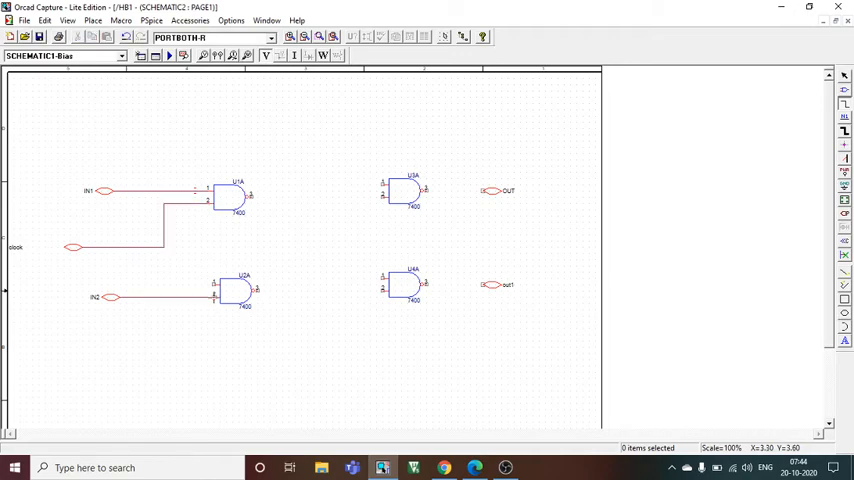
mouse_move(189, 310)
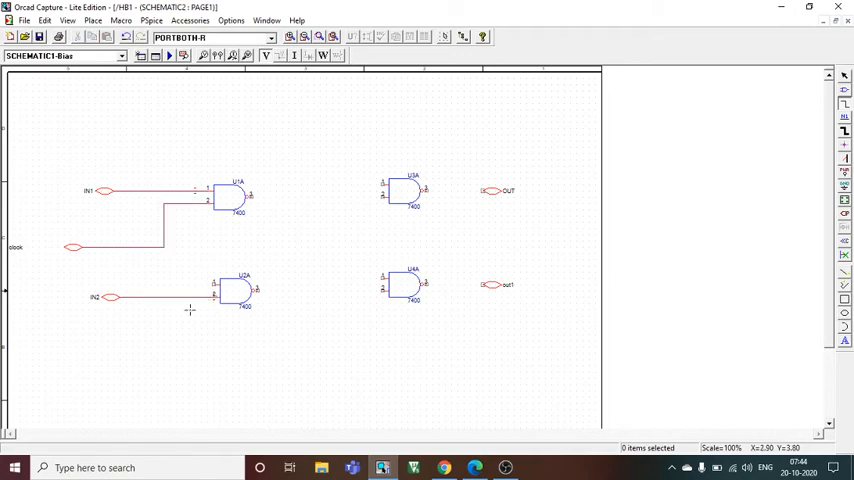
mouse_move(166, 247)
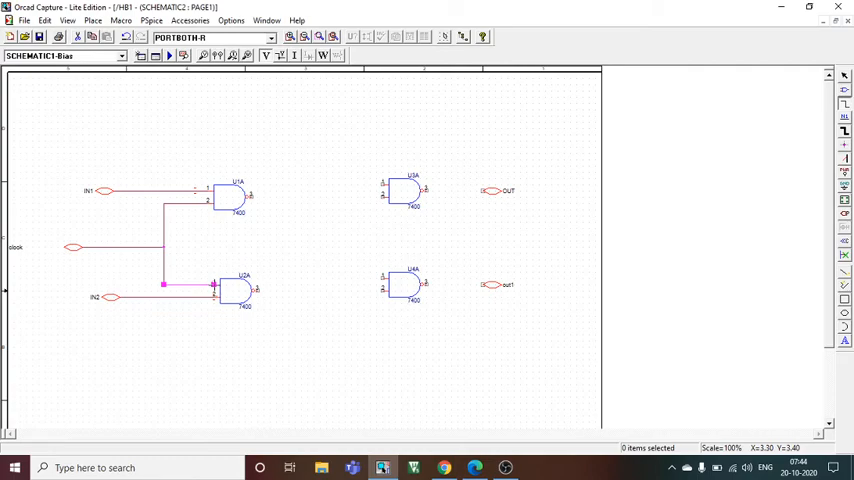
mouse_move(262, 203)
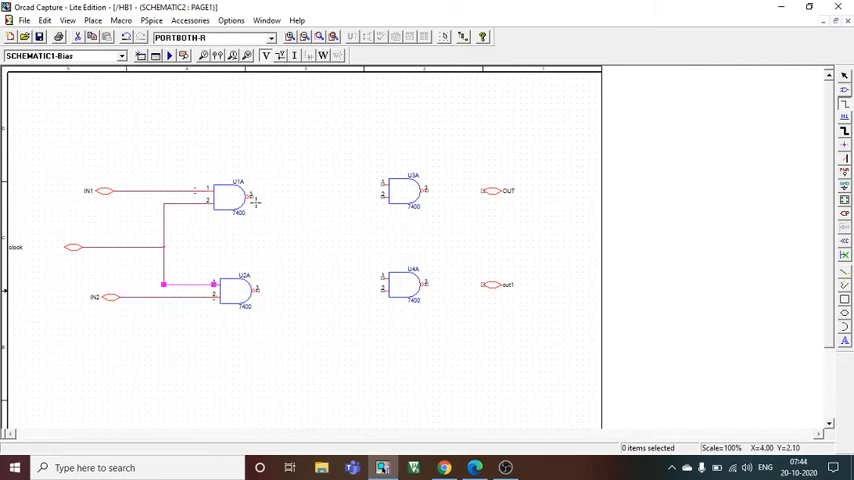
mouse_move(258, 201)
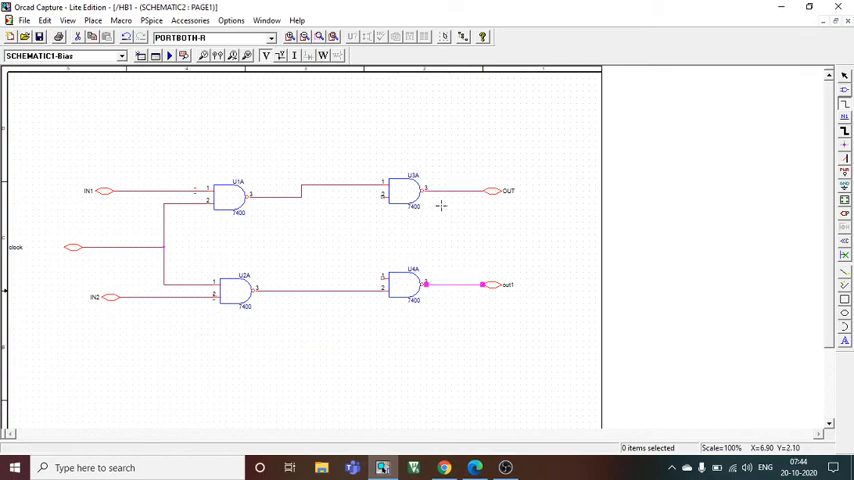
mouse_move(459, 191)
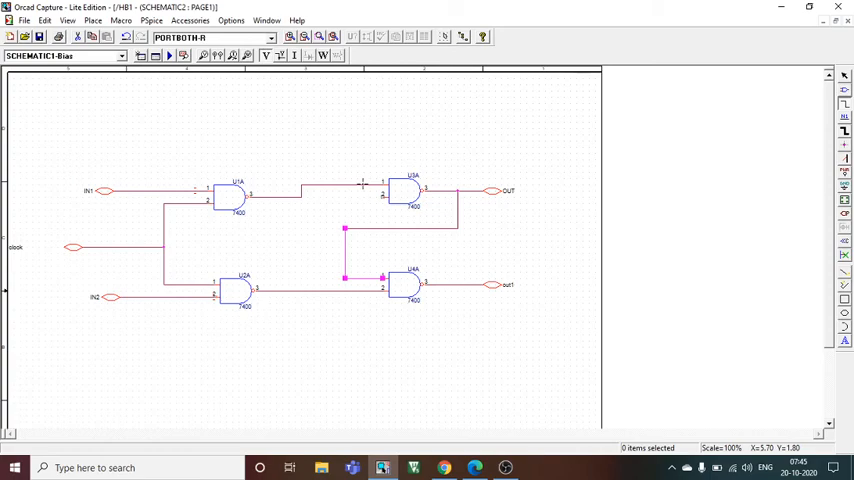
mouse_move(457, 284)
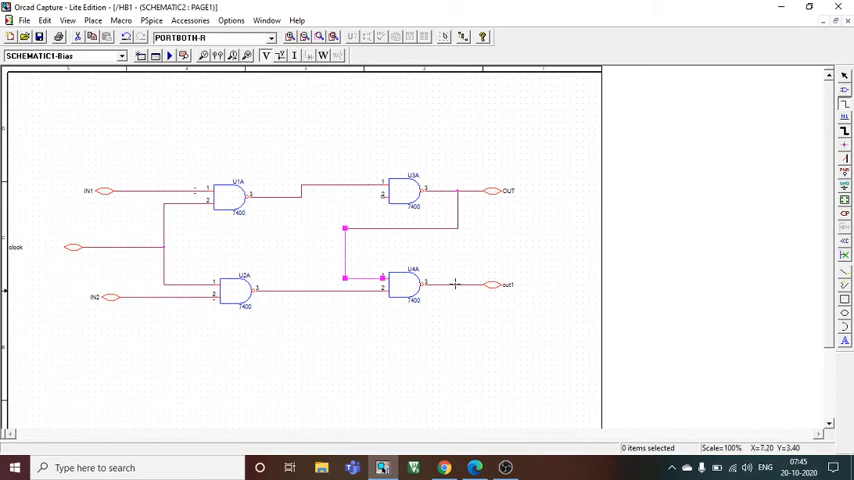
mouse_move(457, 270)
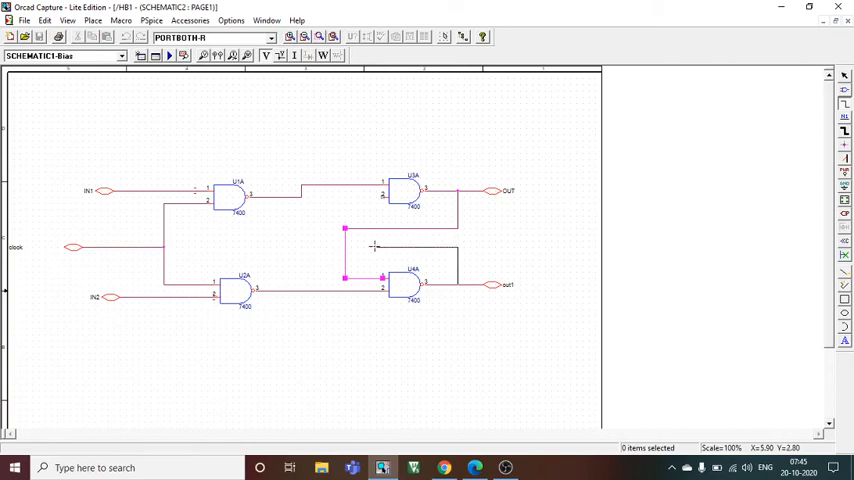
mouse_move(372, 247)
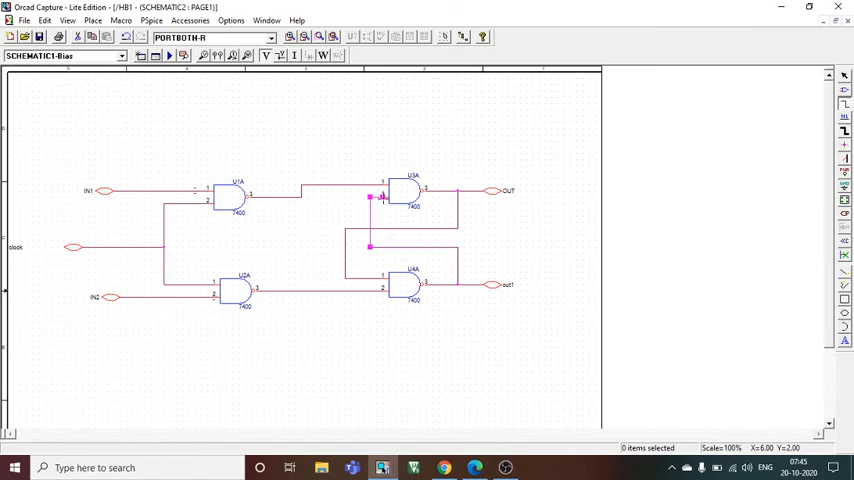
mouse_move(570, 229)
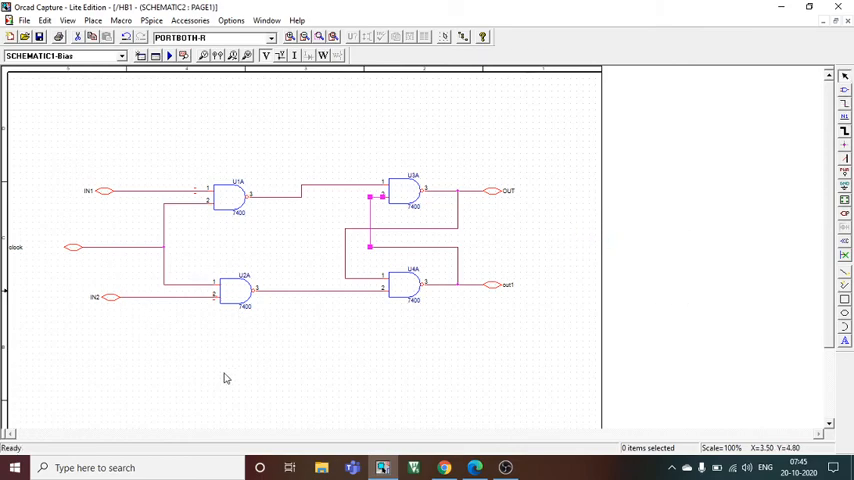
mouse_move(485, 215)
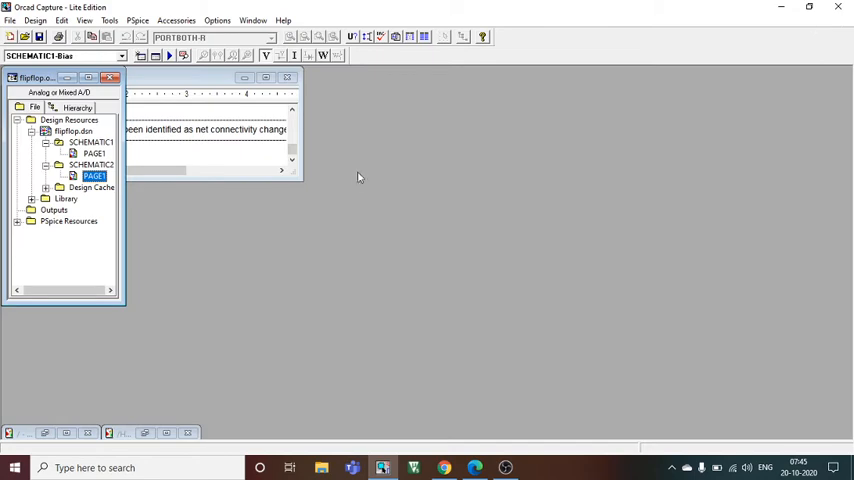
Step: Open SCHEMATIC1 PAGE1 with block HB1, then run the PSpice transient simulation
double_click(93, 175)
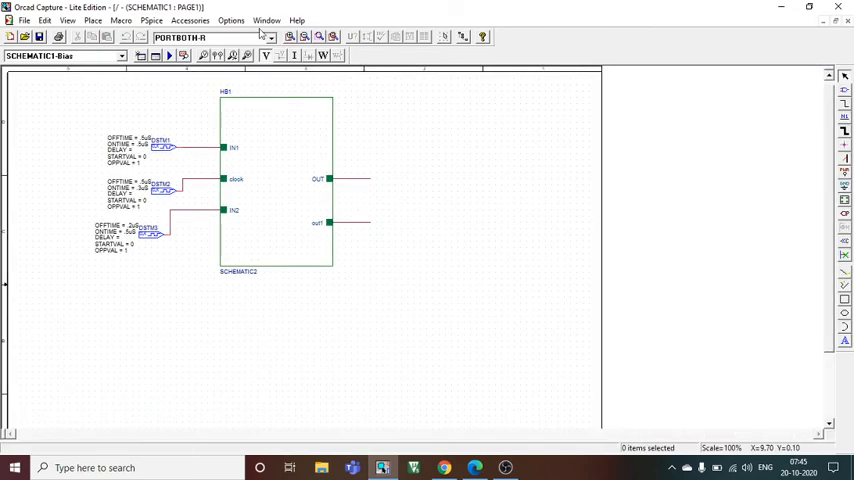
left_click(157, 24)
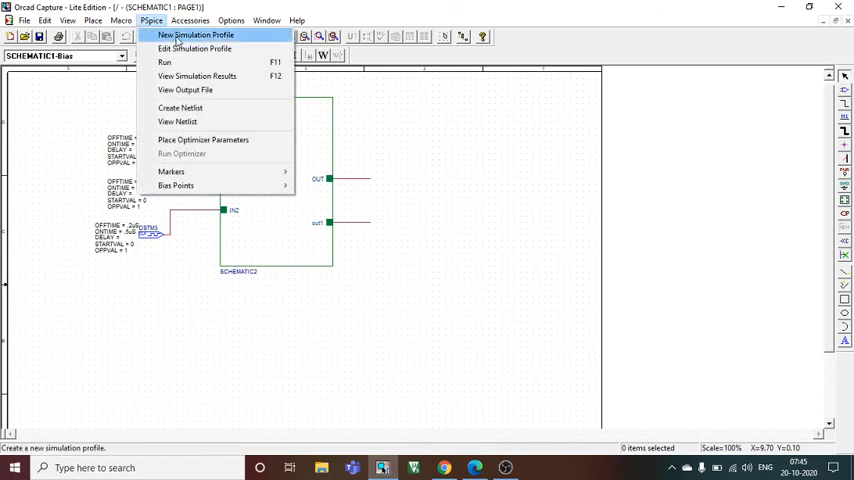
left_click(205, 32)
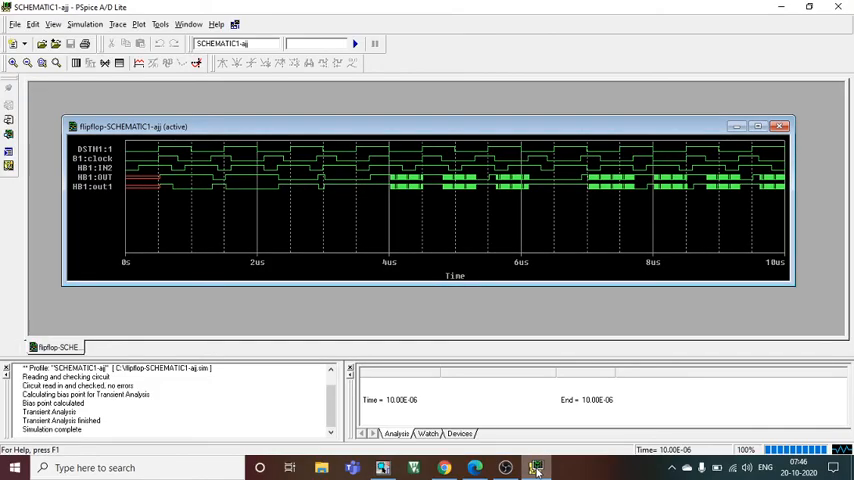
mouse_move(230, 196)
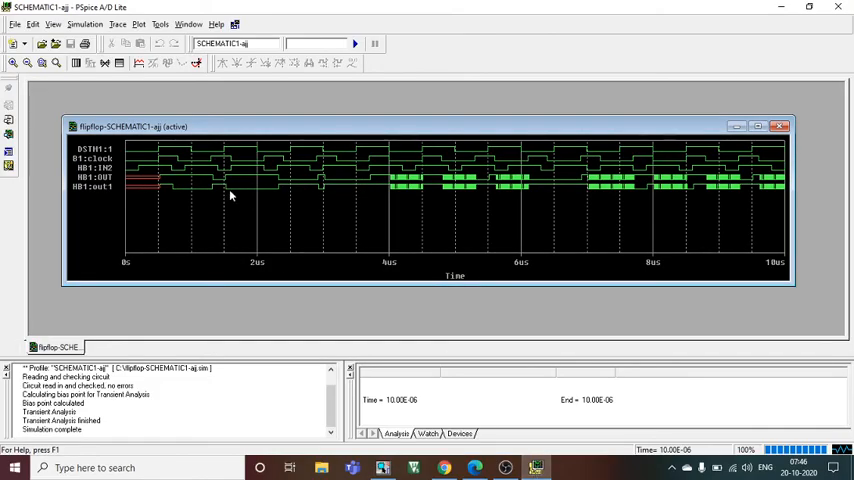
mouse_move(188, 152)
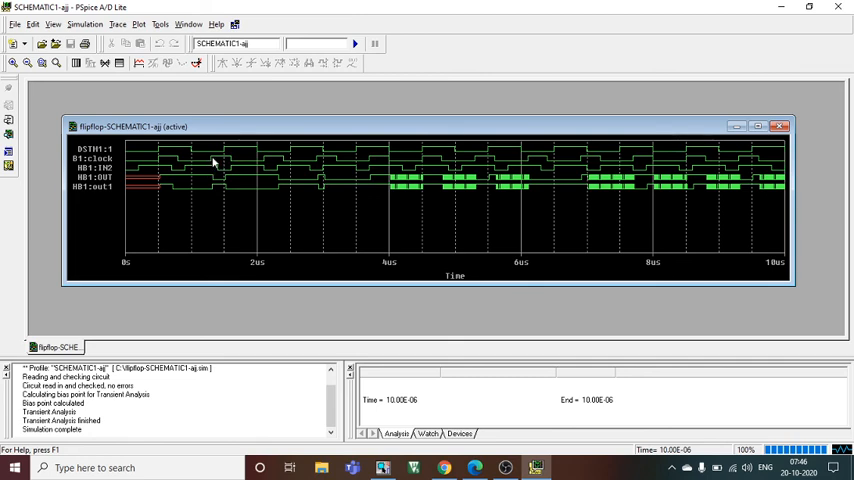
mouse_move(219, 162)
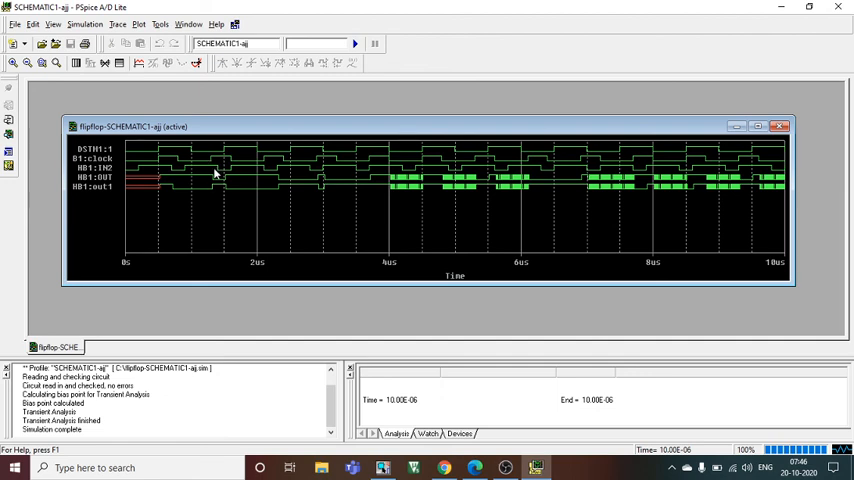
mouse_move(214, 195)
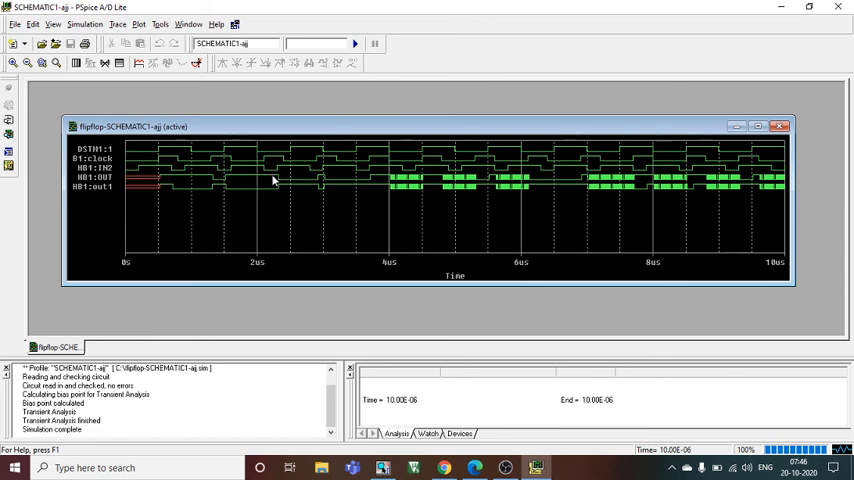
mouse_move(277, 193)
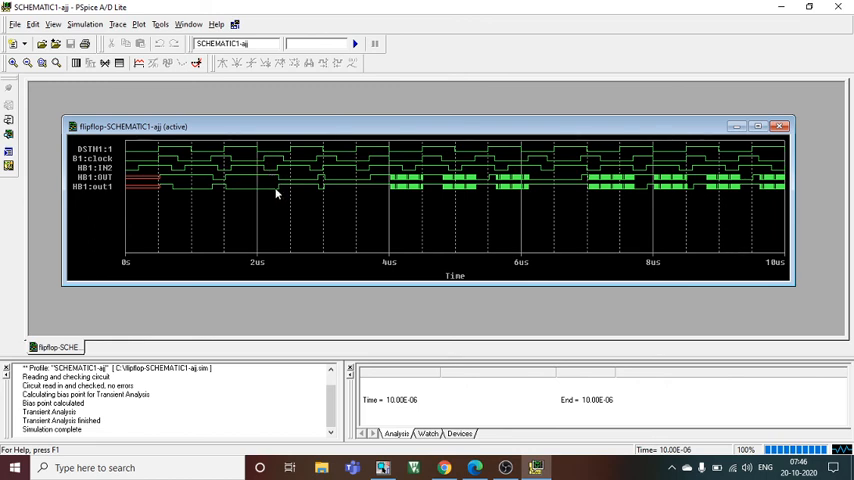